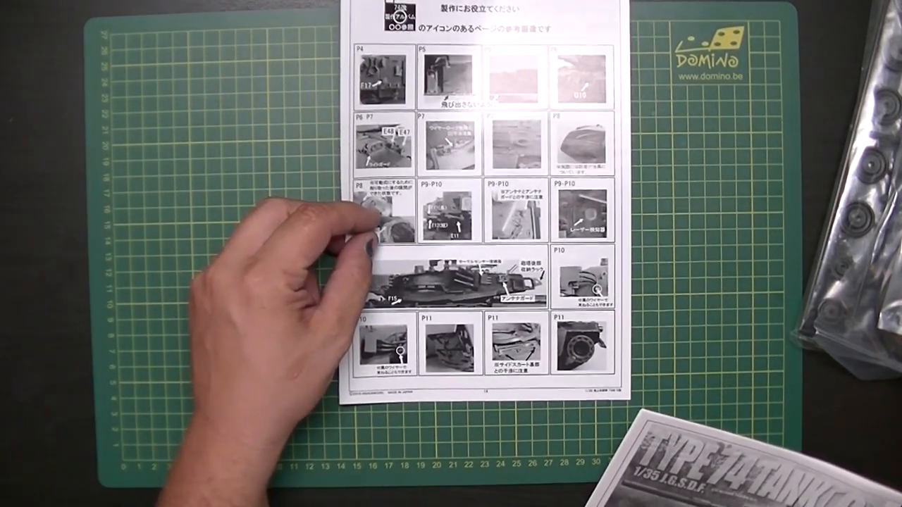
{"action": "mouse_move", "coordinate": [296, 232]}
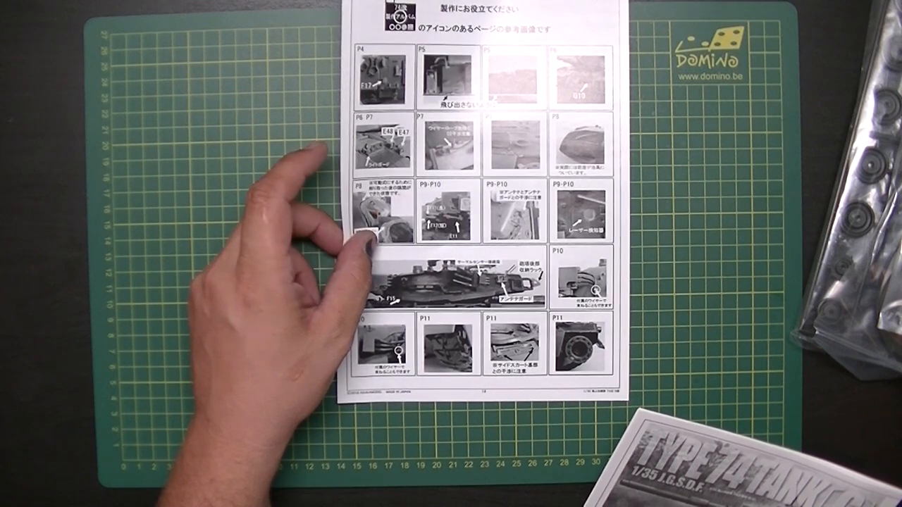